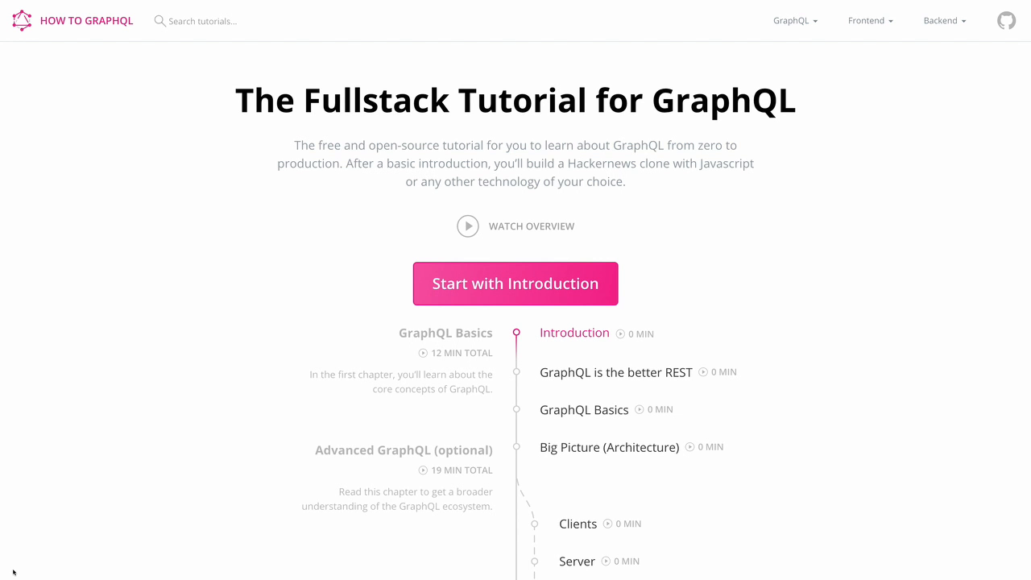
- Browse the home page and preview the Graphene and graphql-ruby backend tutorial chapters
{"action": "scroll", "scroll_direction": "down", "scroll_amount": 3}
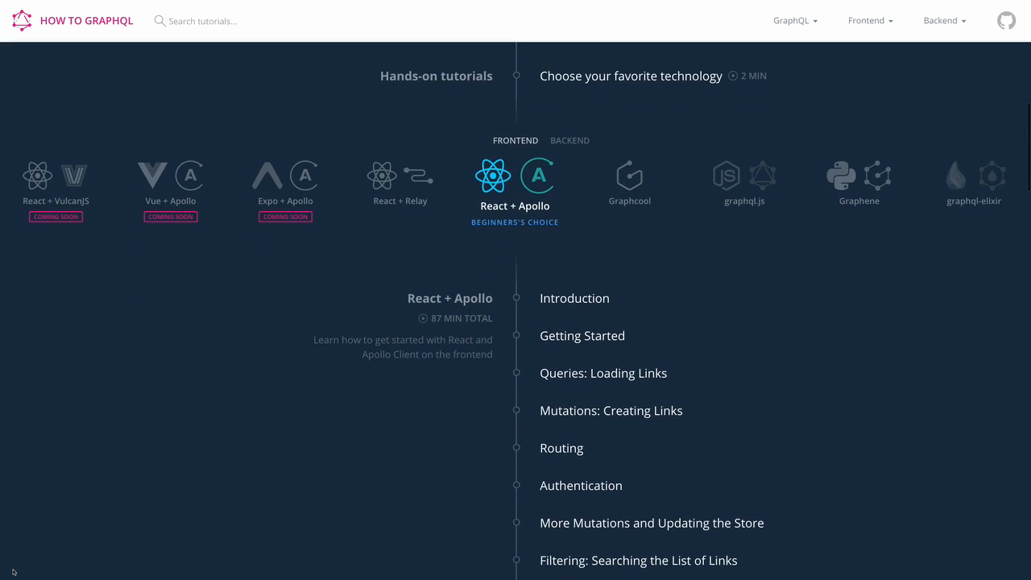
{"action": "scroll", "scroll_direction": "down", "scroll_amount": 3}
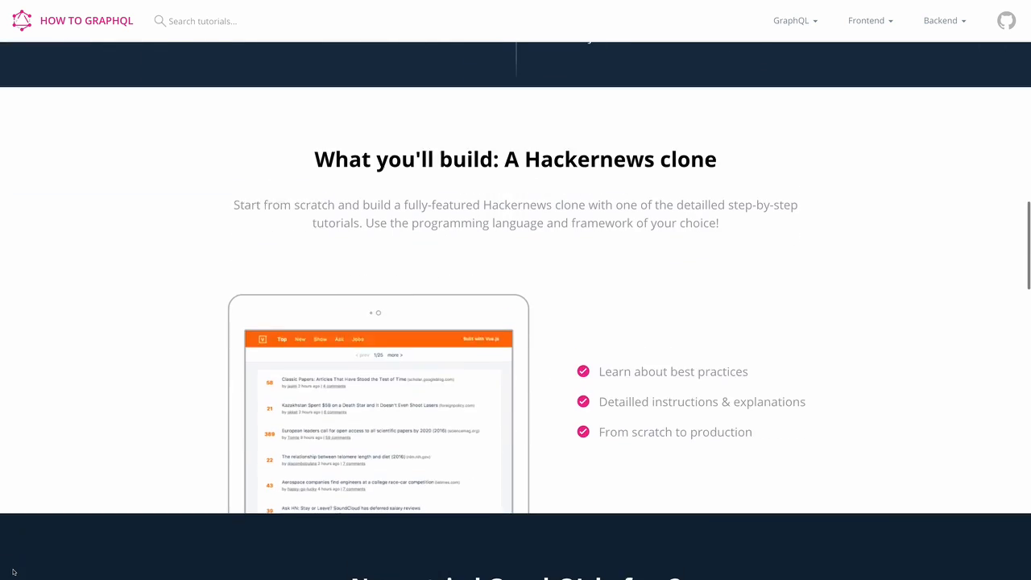
{"action": "scroll", "scroll_direction": "up", "scroll_amount": 3}
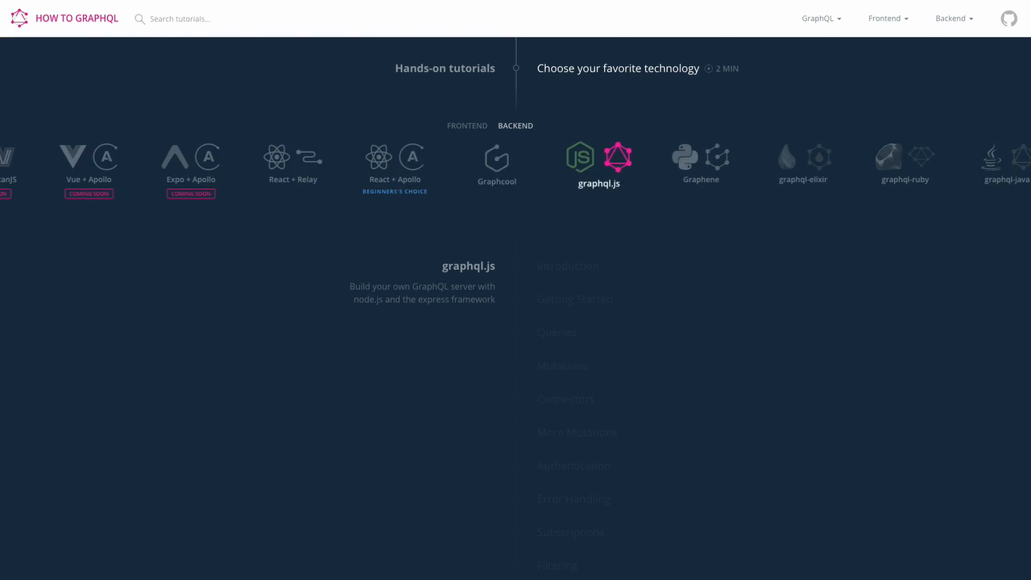
{"action": "left_click", "coordinate": [700, 161]}
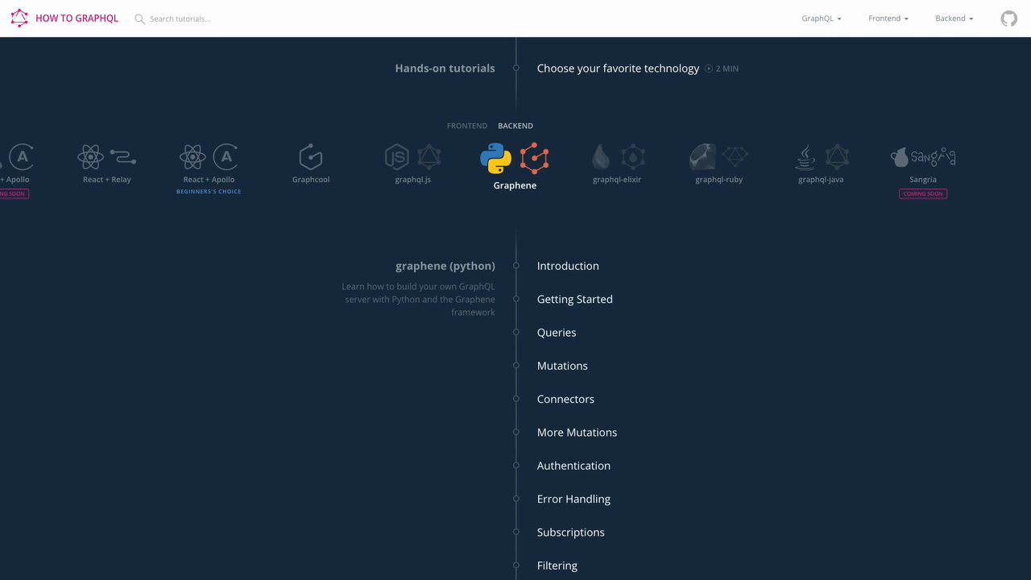
{"action": "left_click", "coordinate": [718, 161]}
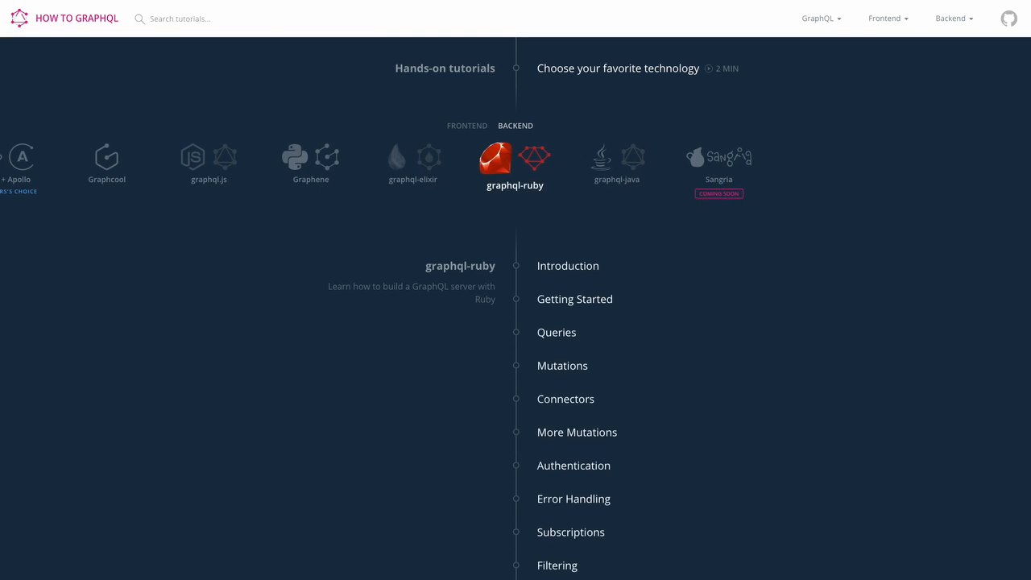
{"action": "scroll", "scroll_direction": "down", "scroll_amount": 3}
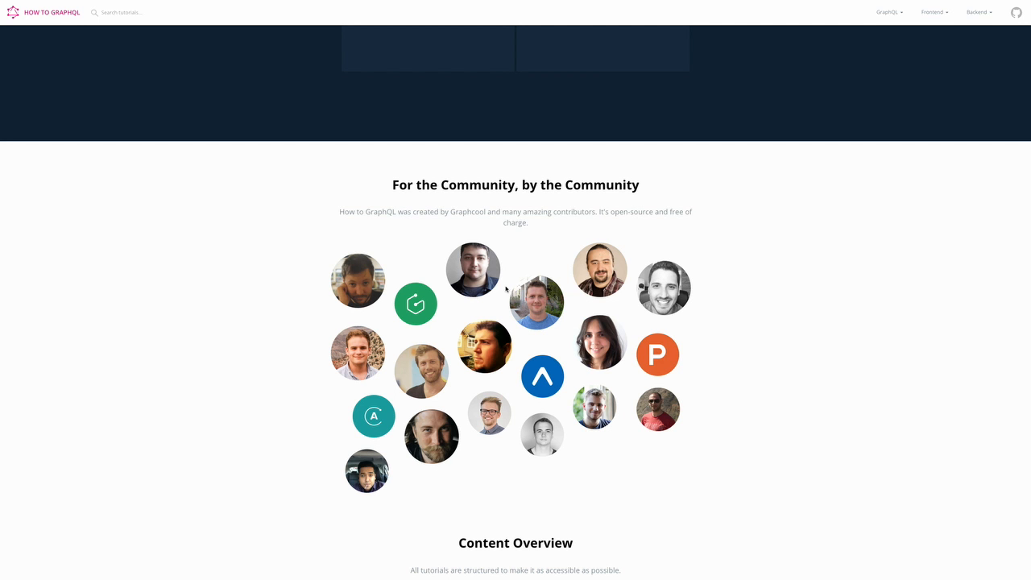
{"action": "scroll", "scroll_direction": "down", "scroll_amount": 3}
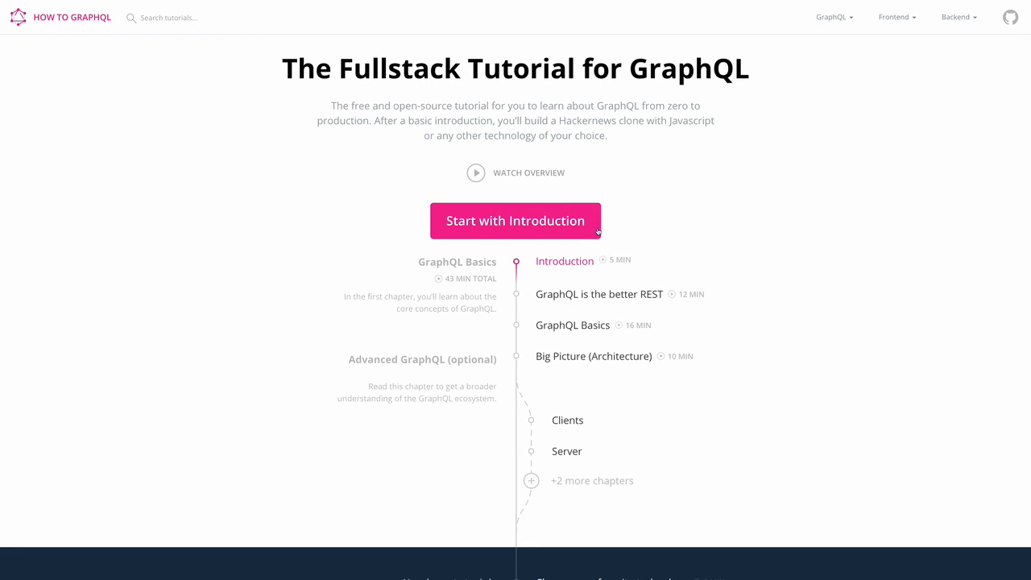
- Read the Introduction, GraphQL is the better REST and Big Picture (Architecture) chapters
{"action": "left_click", "coordinate": [514, 221]}
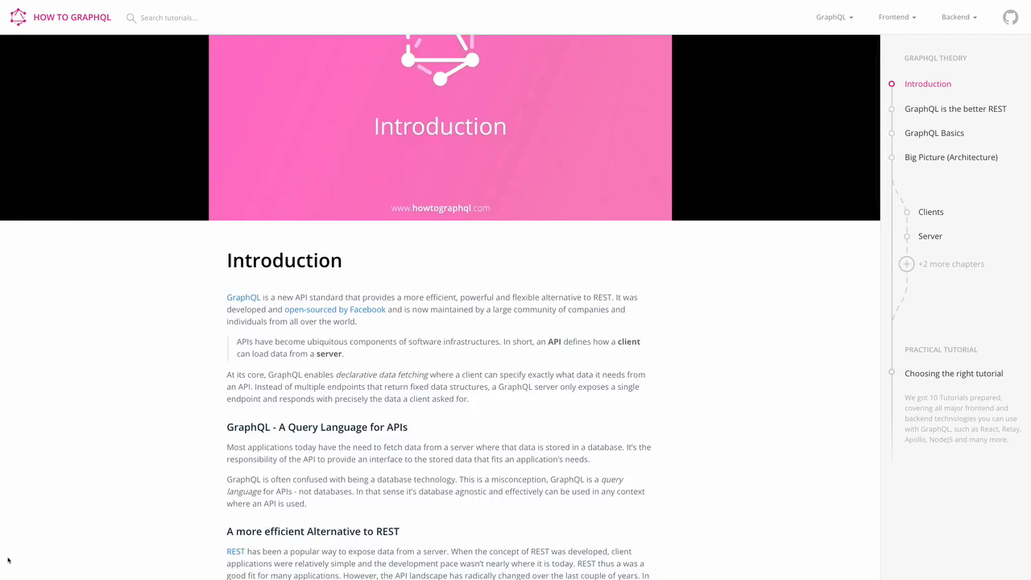
{"action": "scroll", "scroll_direction": "down", "scroll_amount": 3}
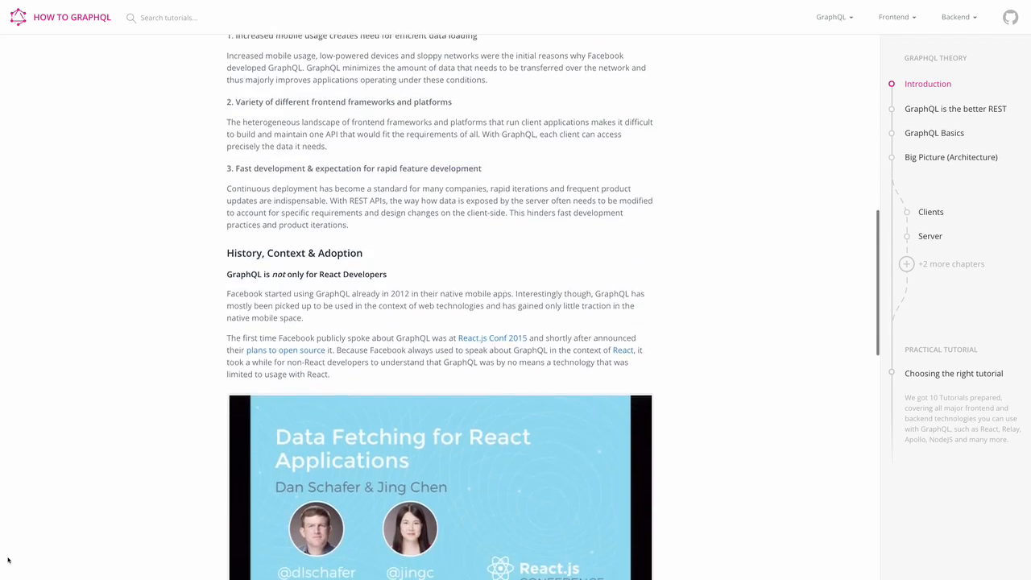
{"action": "left_click", "coordinate": [955, 108]}
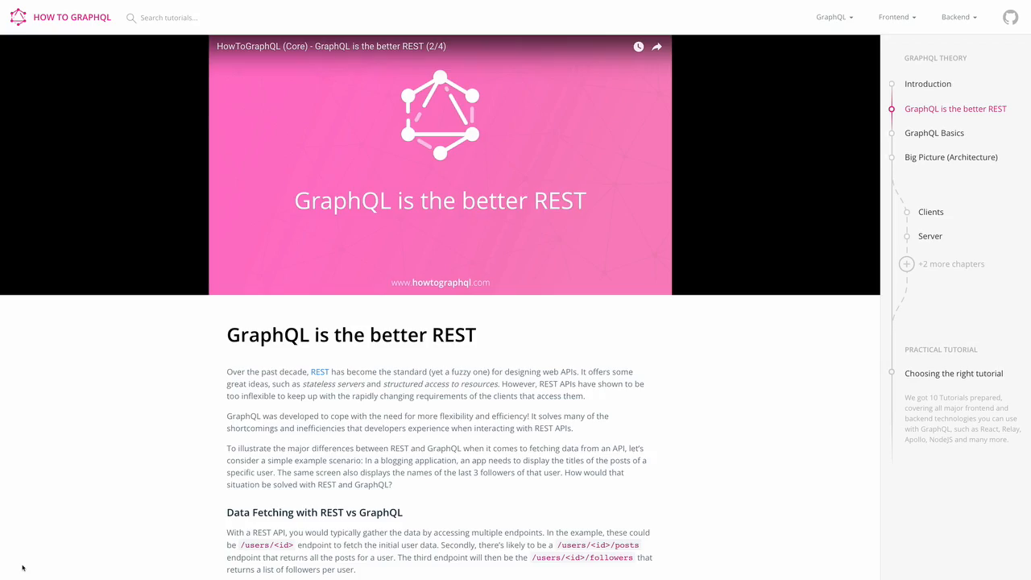
{"action": "scroll", "scroll_direction": "down", "scroll_amount": 3}
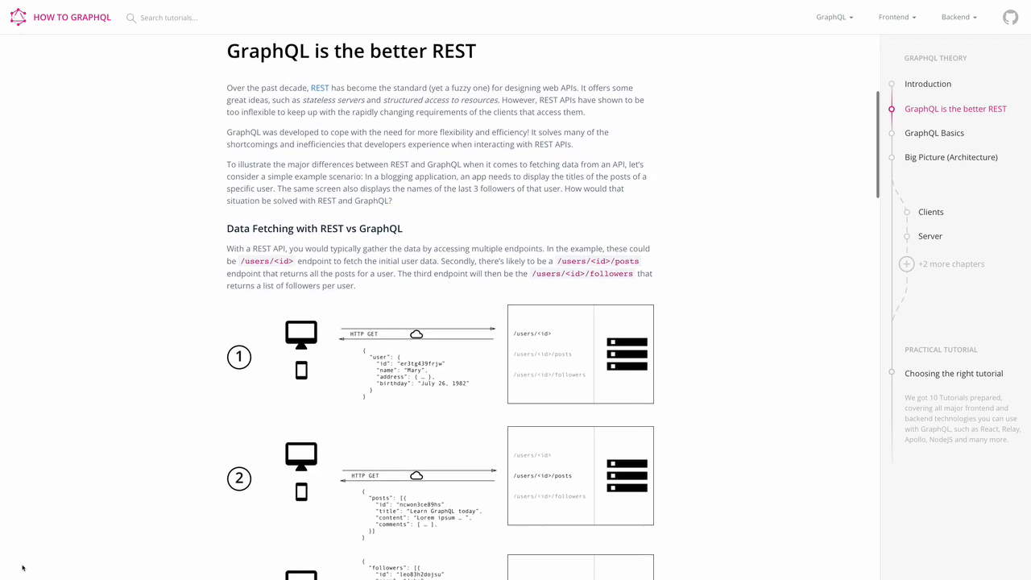
{"action": "scroll", "scroll_direction": "down", "scroll_amount": 3}
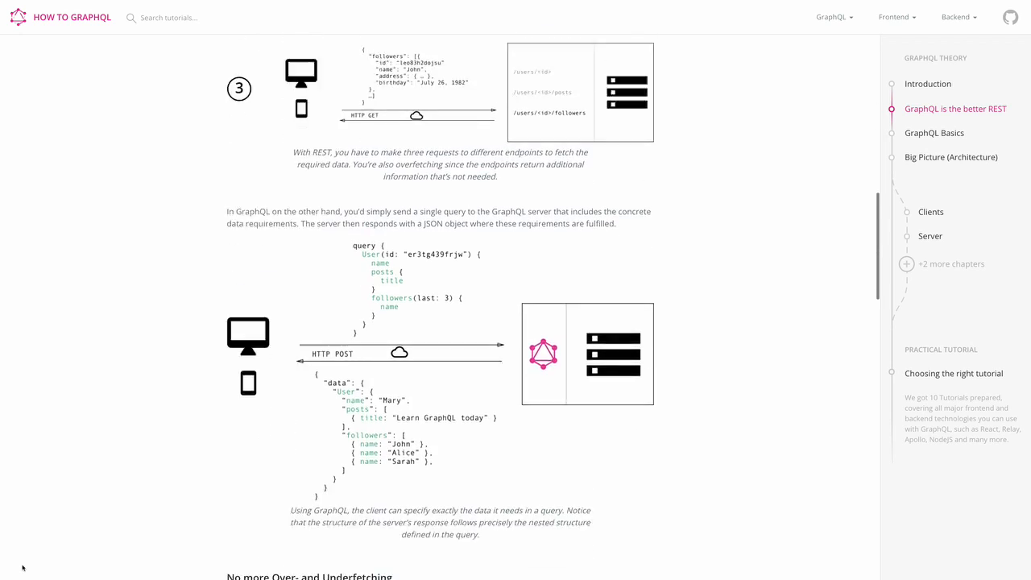
{"action": "left_click", "coordinate": [952, 157]}
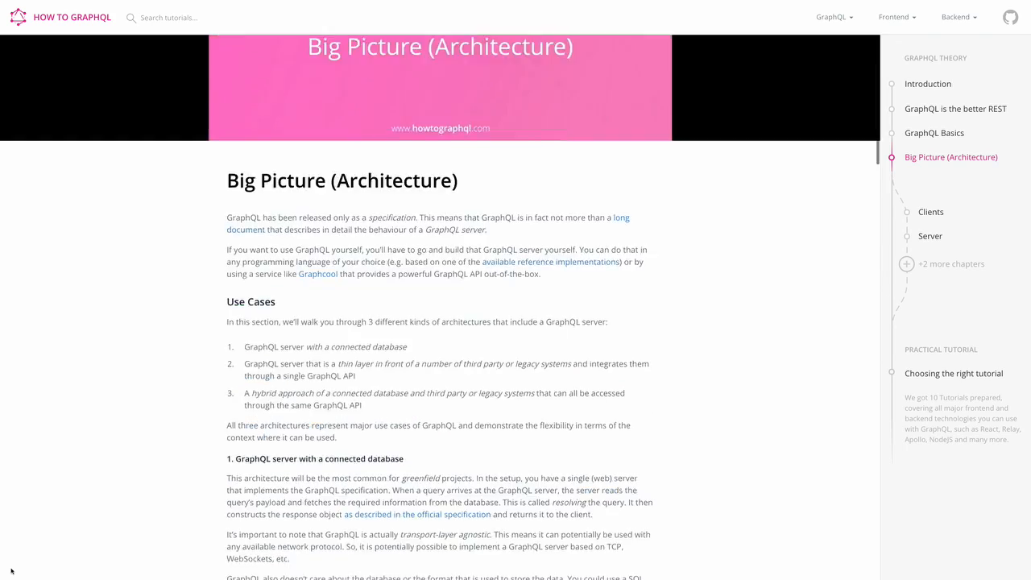
{"action": "scroll", "scroll_direction": "down", "scroll_amount": 3}
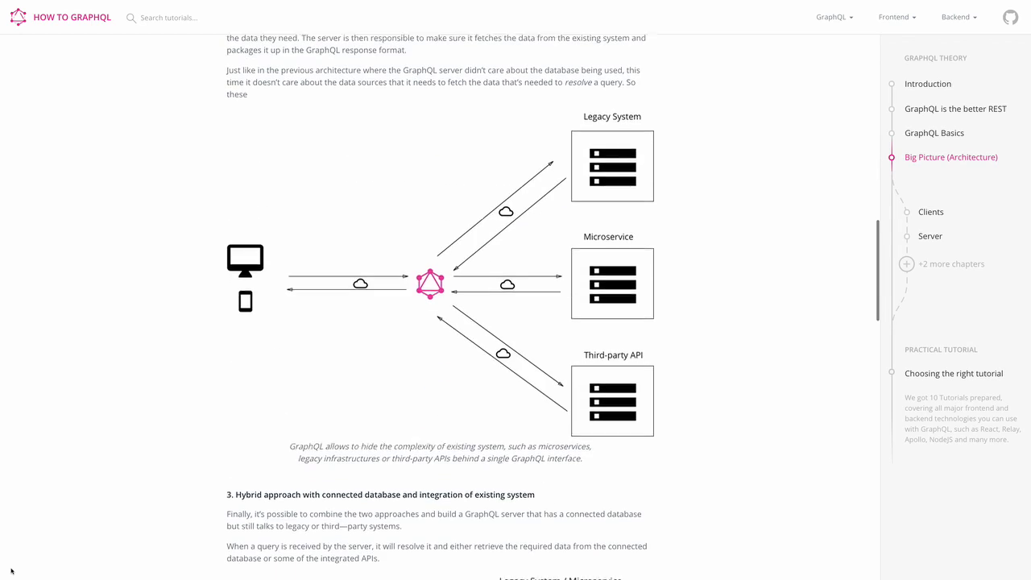
{"action": "scroll", "scroll_direction": "down", "scroll_amount": 3}
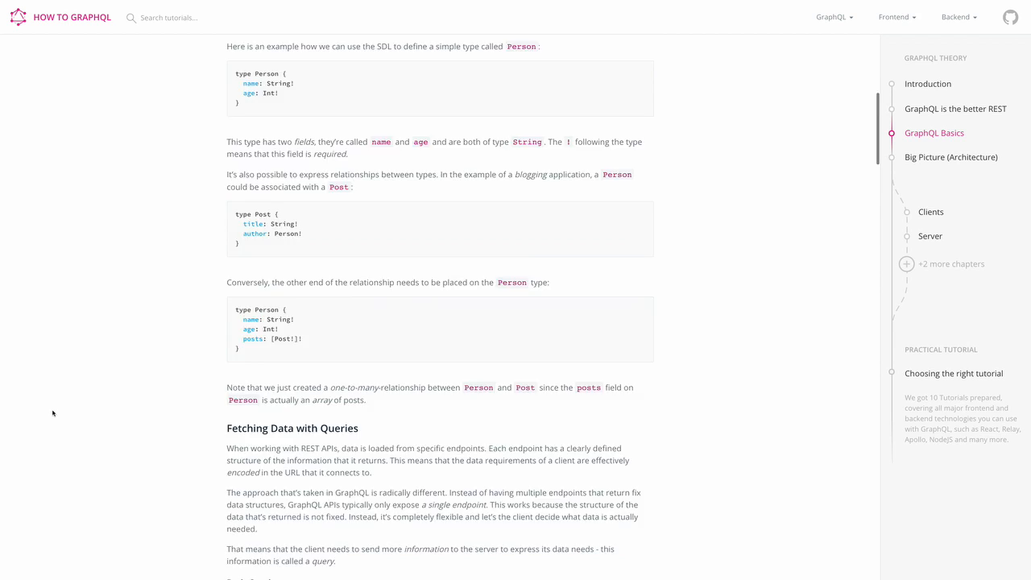
- Run the allPersons example query in a live sandbox, then return to the chapter overview
{"action": "scroll", "scroll_direction": "down", "scroll_amount": 3}
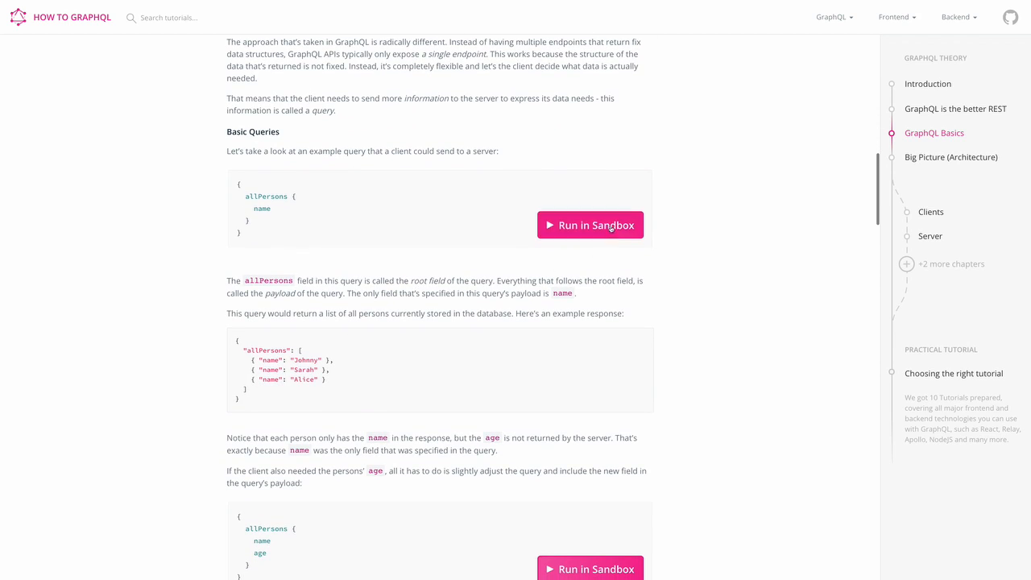
{"action": "left_click", "coordinate": [590, 225]}
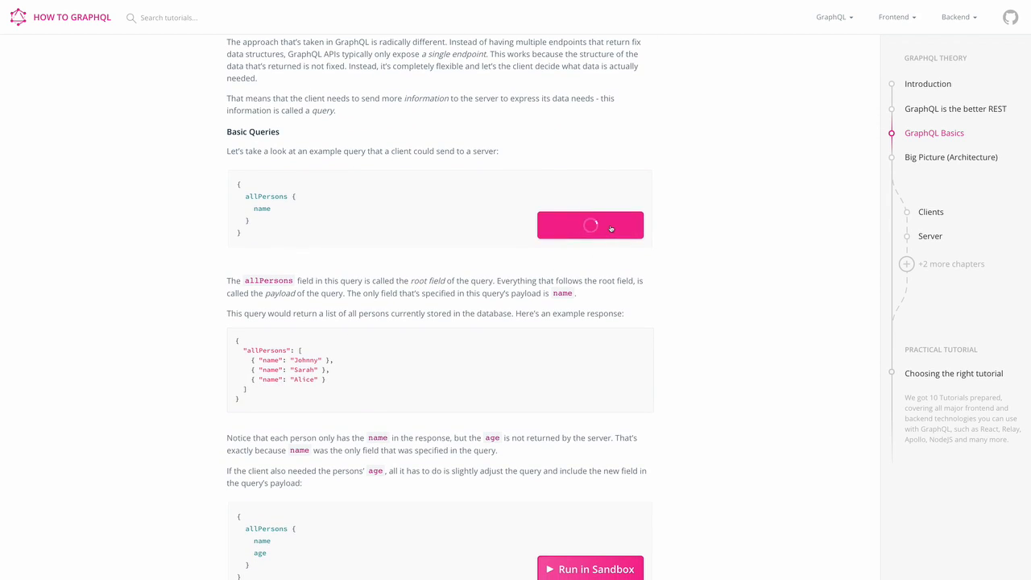
{"action": "left_click", "coordinate": [589, 224]}
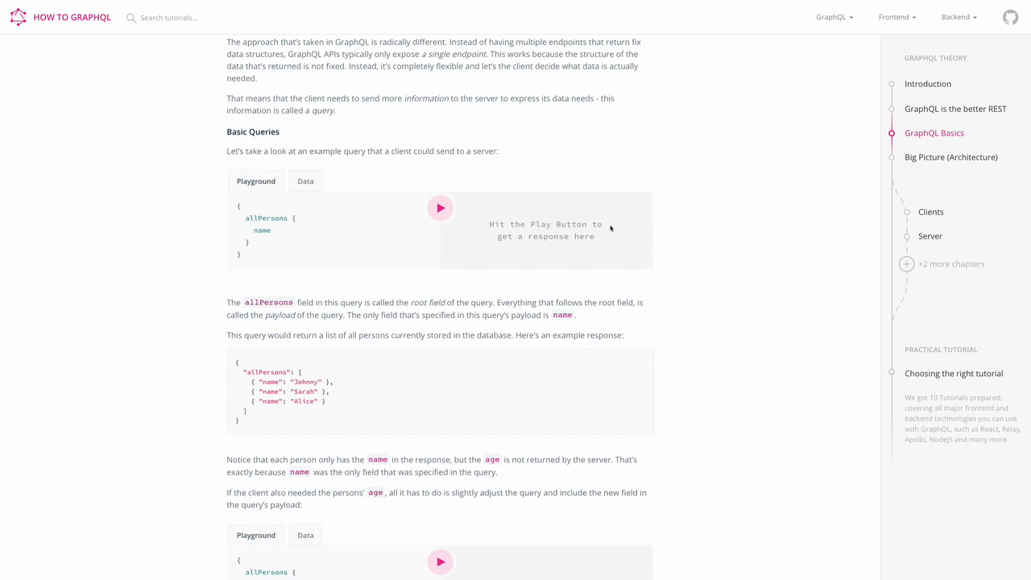
{"action": "left_click", "coordinate": [440, 208]}
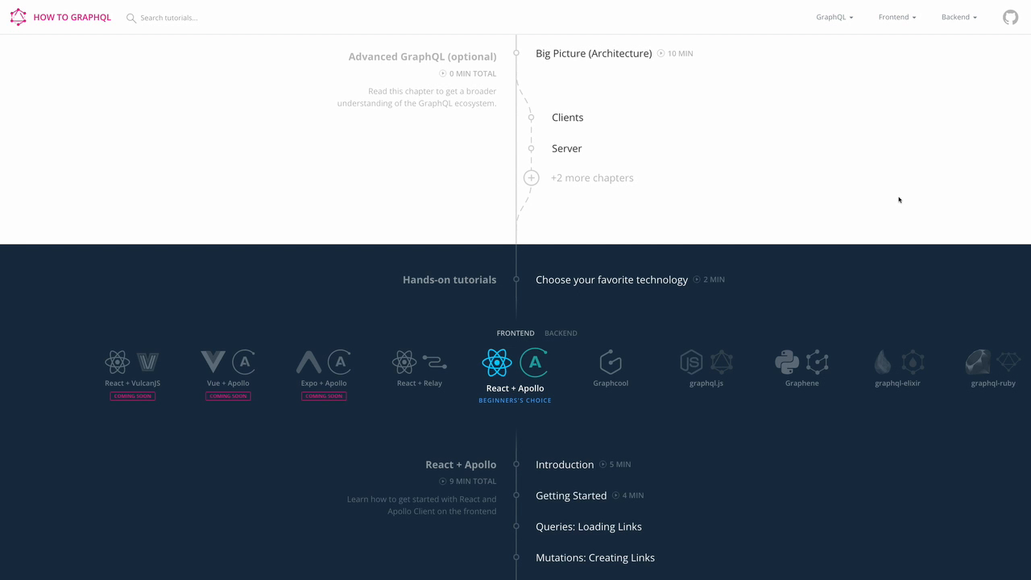
- Start the React + Apollo tutorial, skim Getting Started, and reach Queries: Loading Links
{"action": "left_click", "coordinate": [530, 177]}
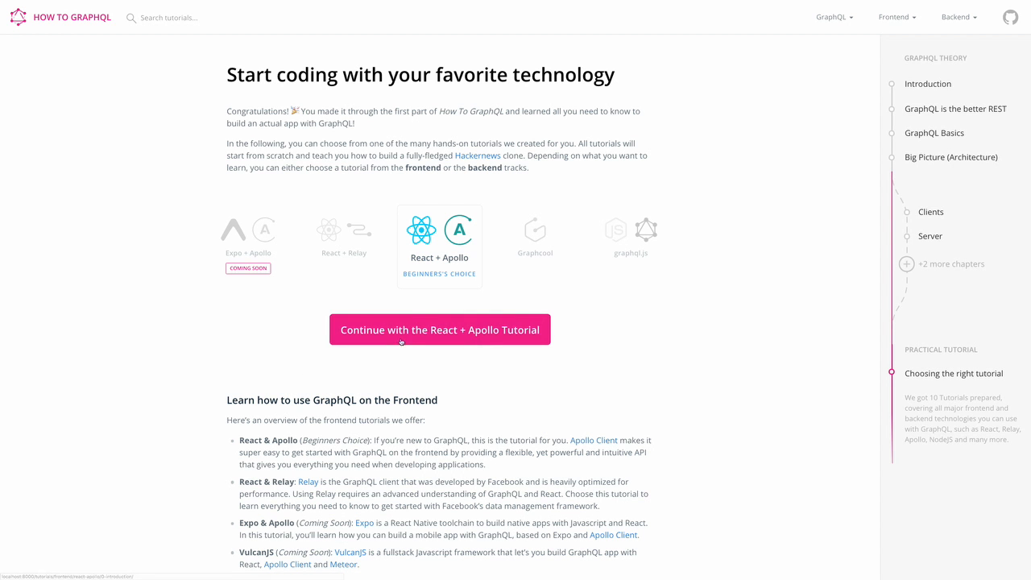
{"action": "left_click", "coordinate": [438, 330]}
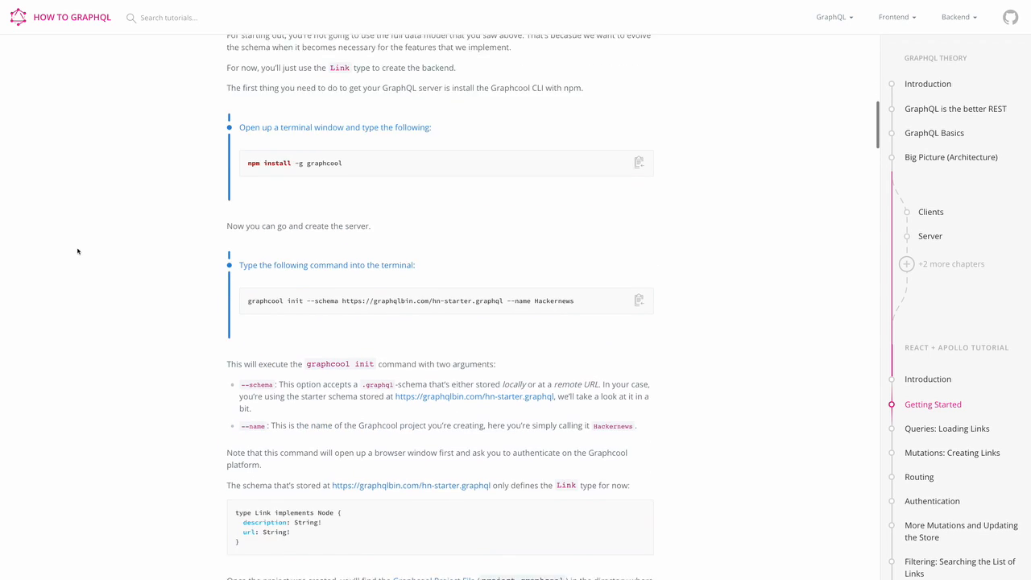
{"action": "scroll", "scroll_direction": "down", "scroll_amount": 3}
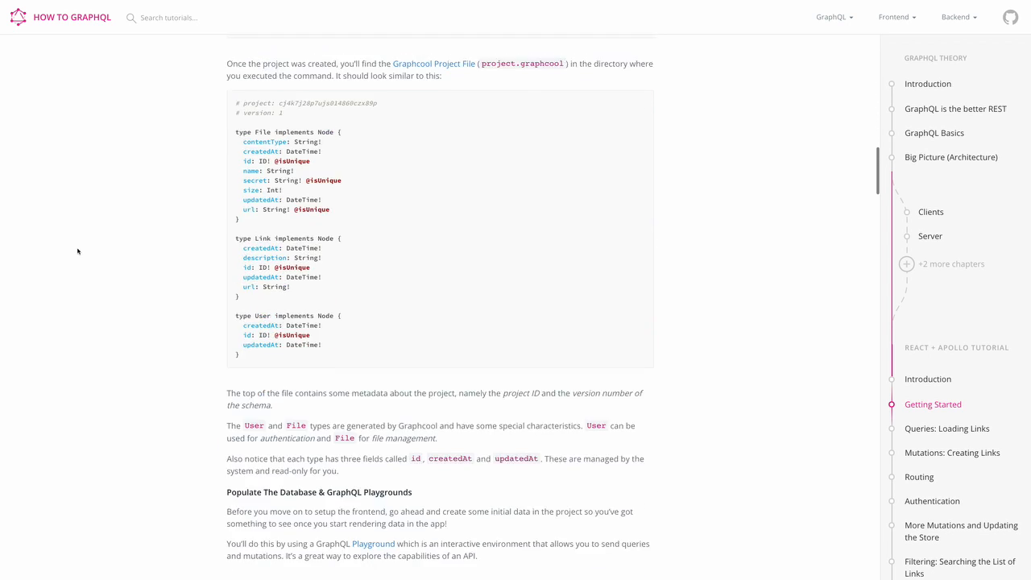
{"action": "scroll", "scroll_direction": "down", "scroll_amount": 3}
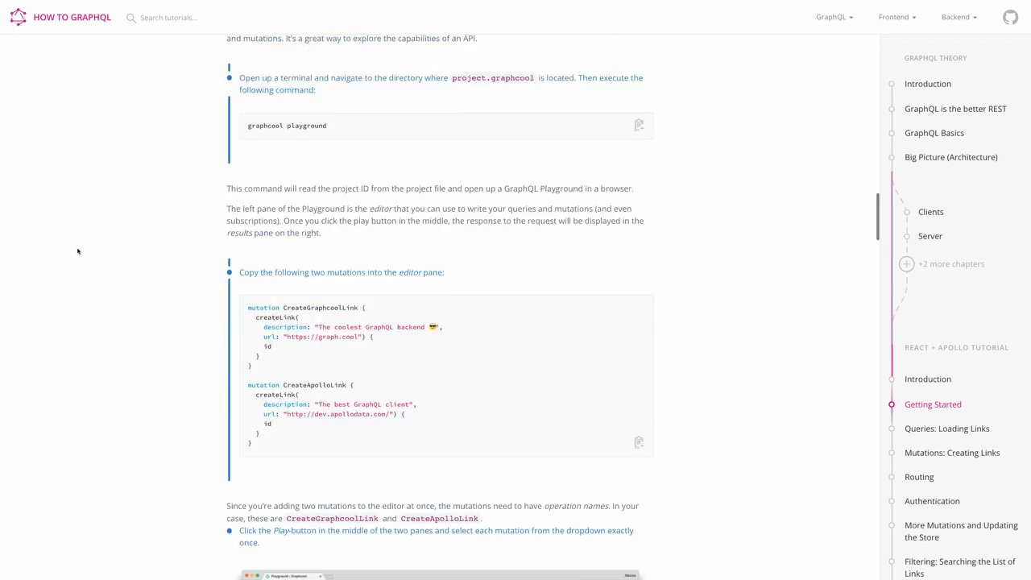
{"action": "left_click", "coordinate": [947, 427]}
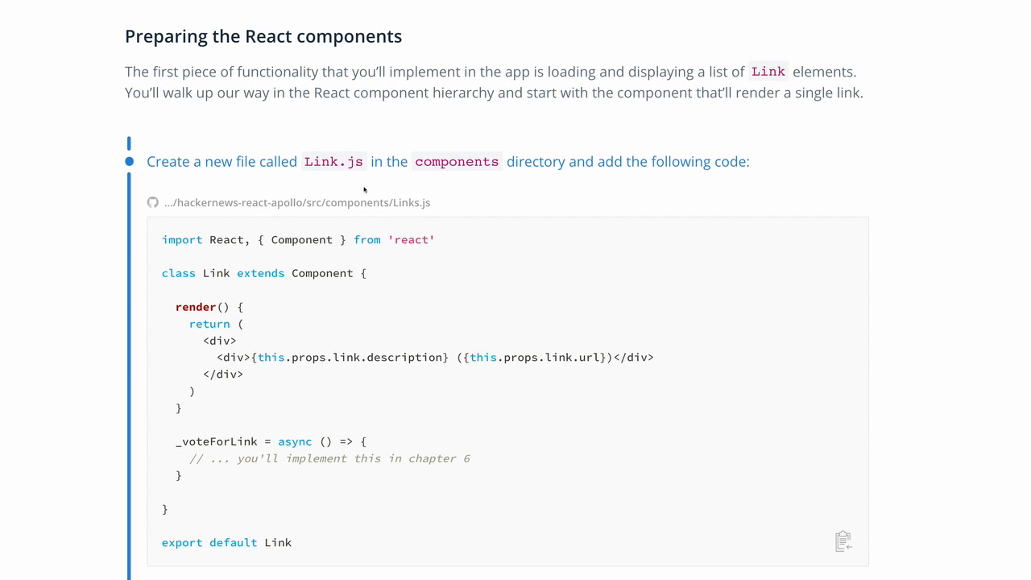
{"action": "mouse_move", "coordinate": [789, 465]}
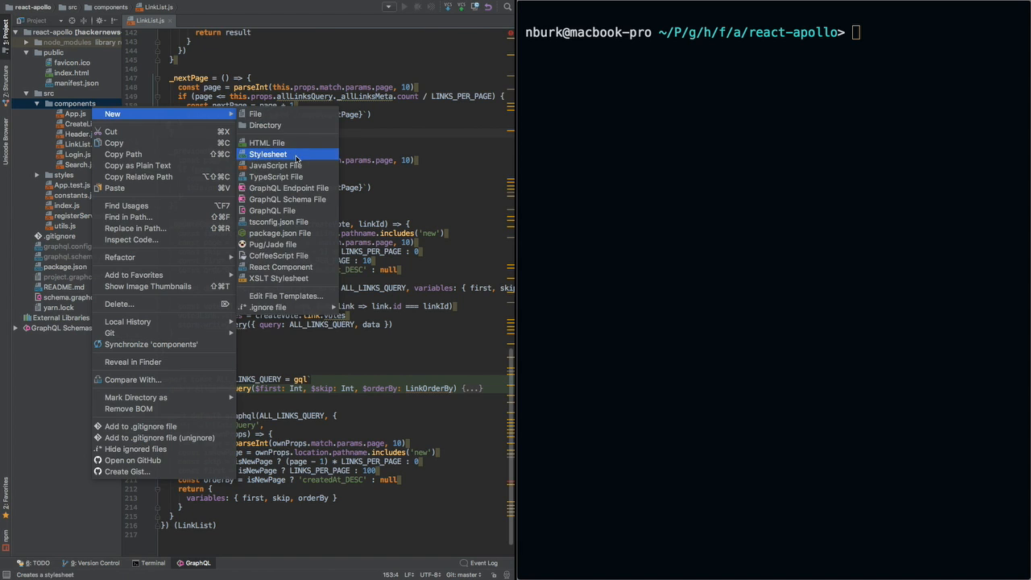
- Create a Link.js file in the components folder and run 'yarn start'
{"action": "left_click", "coordinate": [276, 165]}
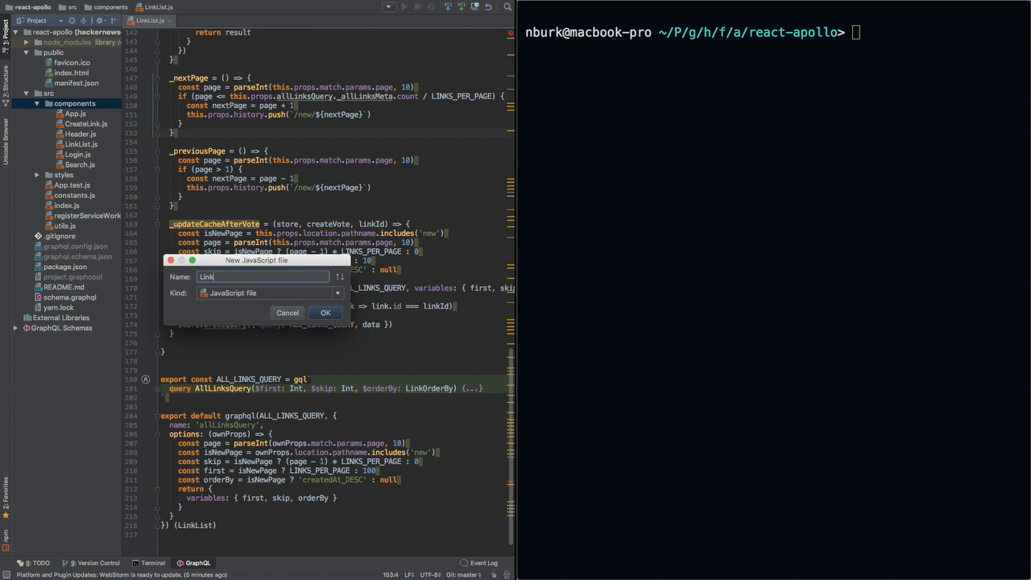
{"action": "left_click", "coordinate": [324, 312]}
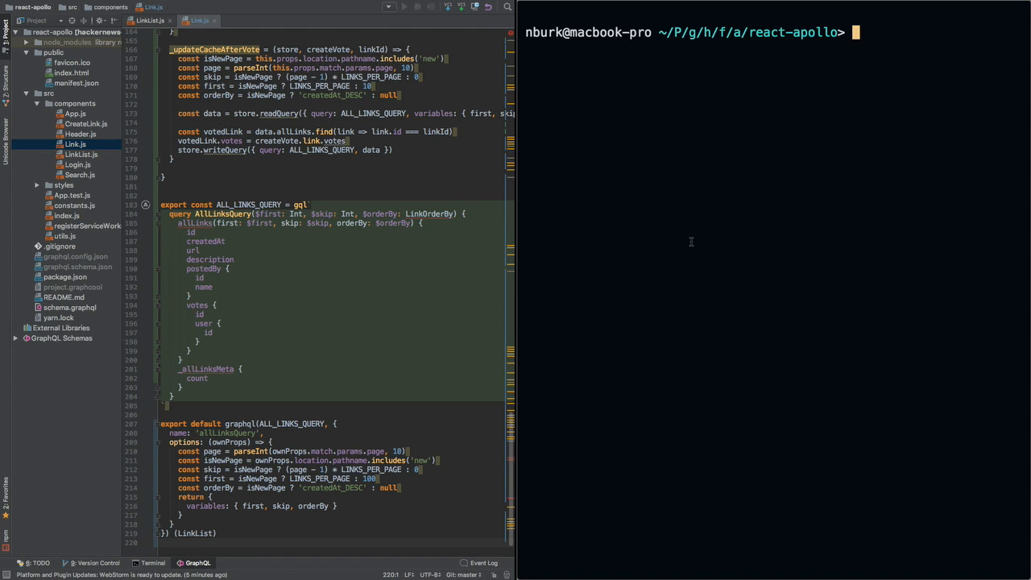
{"action": "type", "text": "yarn start"}
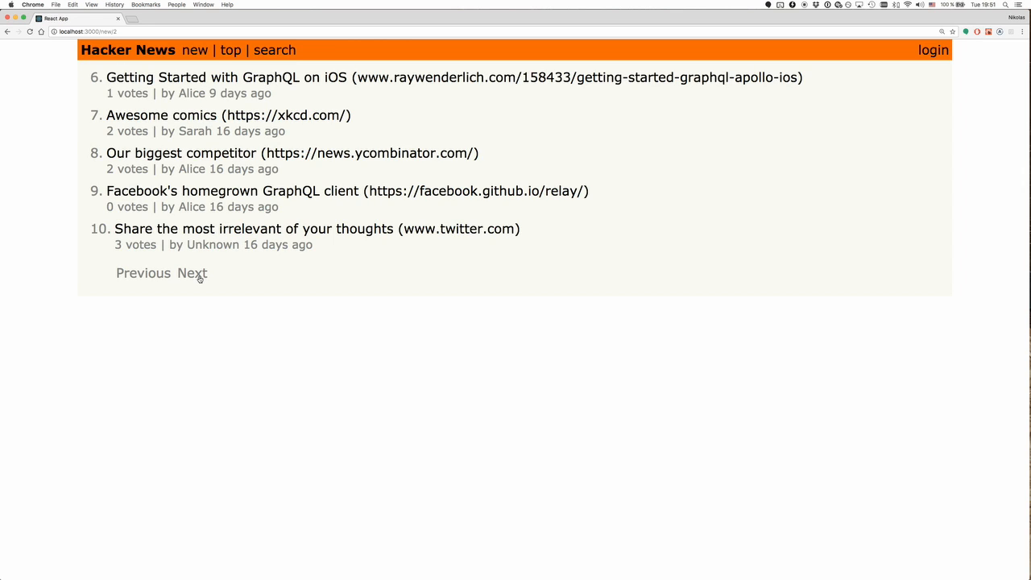
{"action": "left_click", "coordinate": [933, 49]}
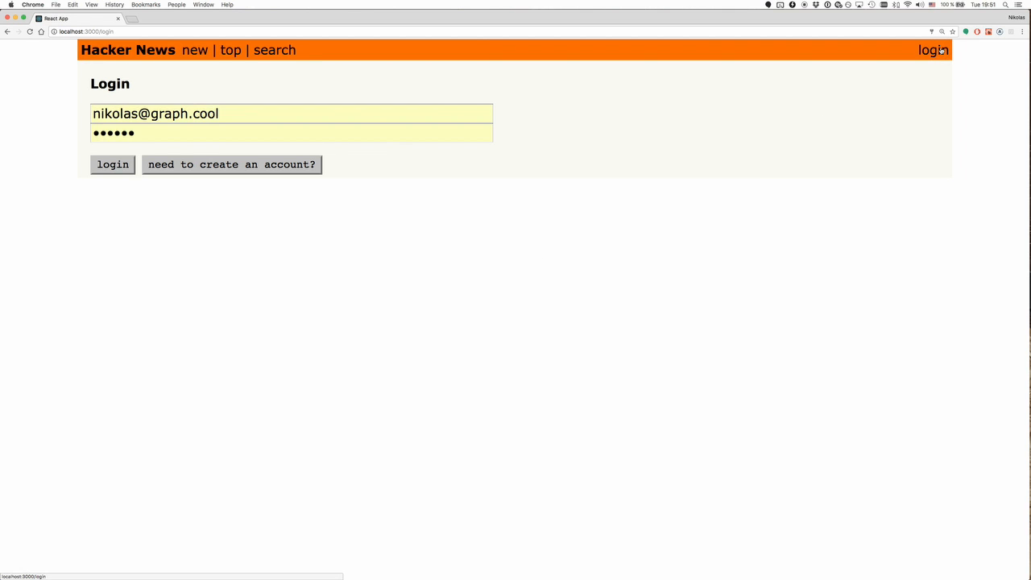
{"action": "left_click", "coordinate": [112, 164]}
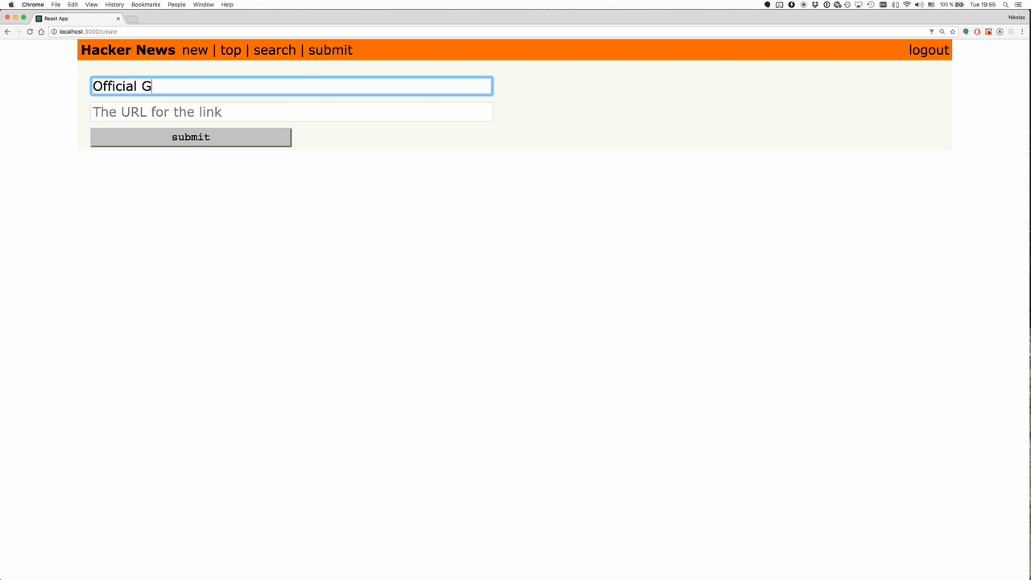
{"action": "type", "text": "www.graph"}
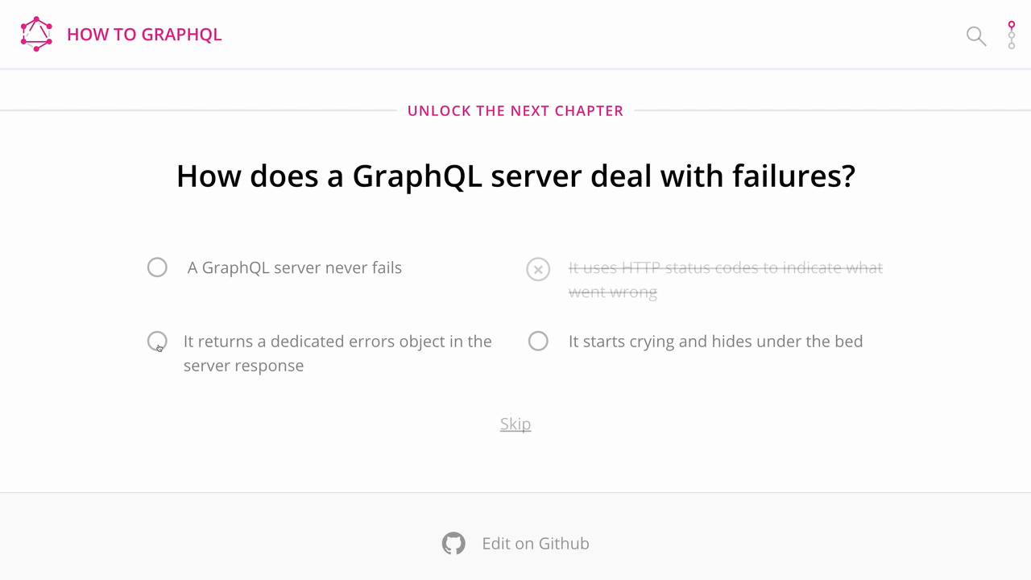
- Choose 'It returns a dedicated errors object in the server response' as the quiz answer
{"action": "left_click", "coordinate": [157, 341]}
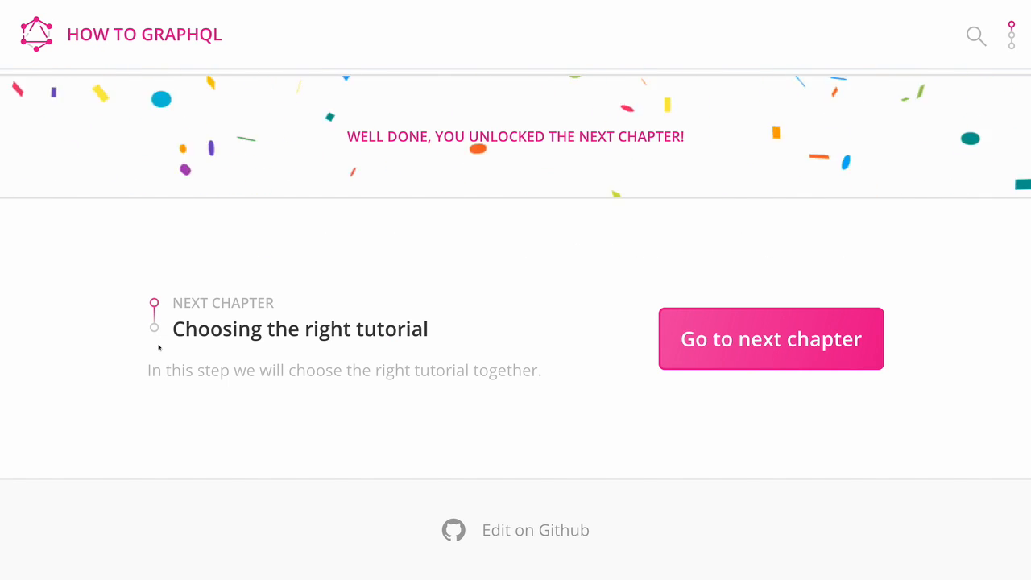